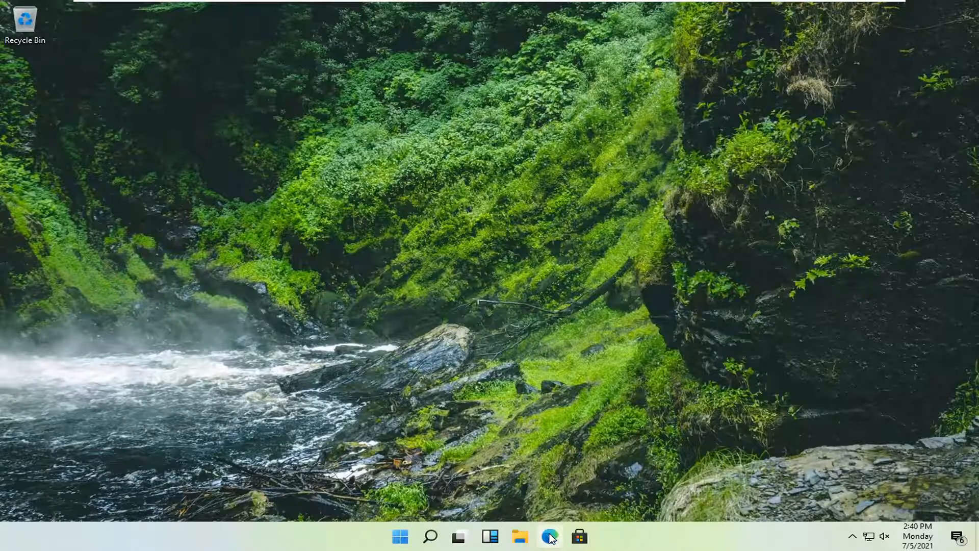
{"action": "left_click", "coordinate": [550, 536]}
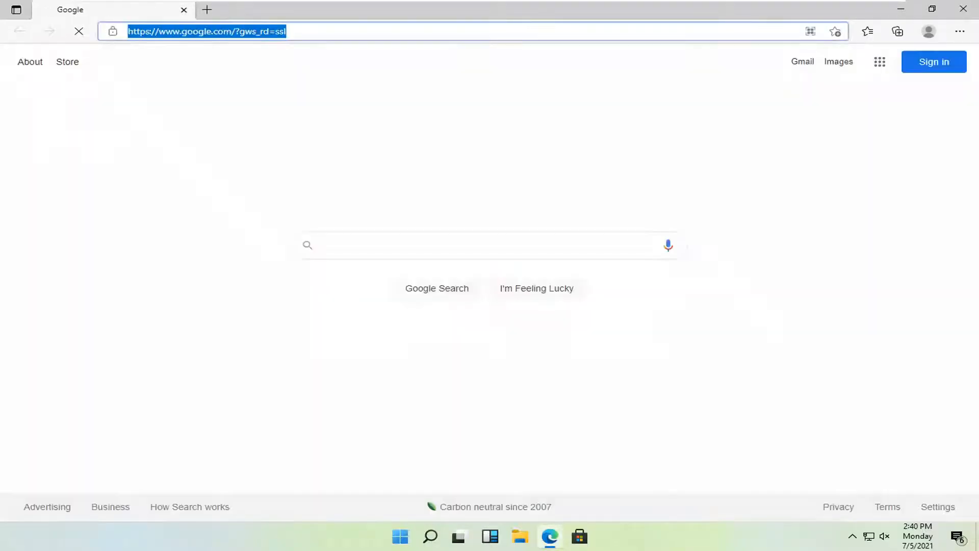
{"action": "type", "text": "https://win7games.com/#gameshttps://win7games.com/#game"}
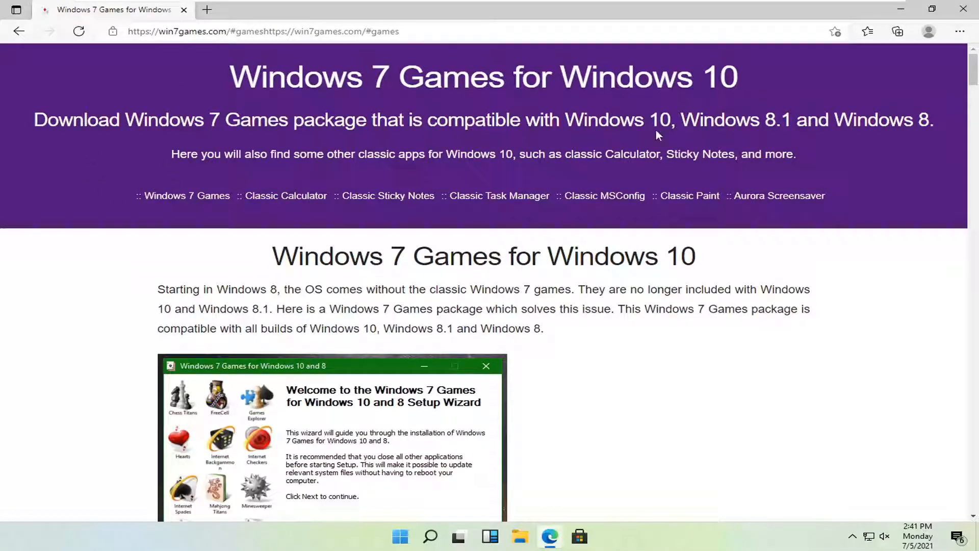
Scroll past the screenshots and software list to the Download Games link.
{"action": "scroll", "scroll_direction": "down", "scroll_amount": 3}
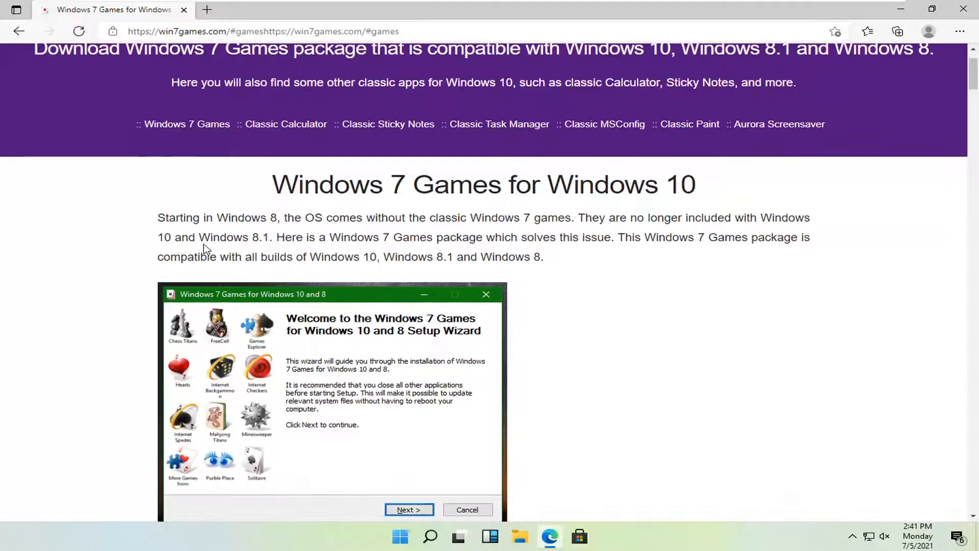
{"action": "scroll", "scroll_direction": "down", "scroll_amount": 3}
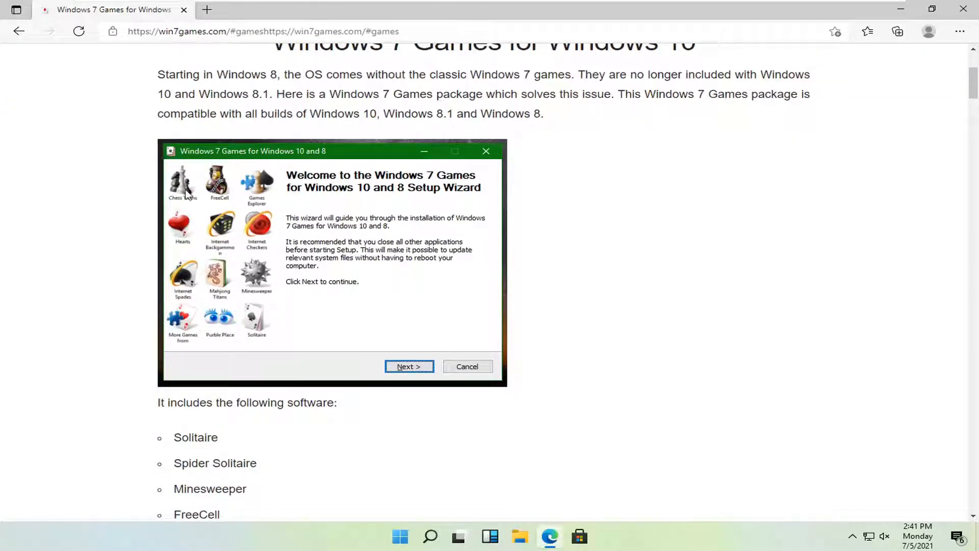
{"action": "mouse_move", "coordinate": [259, 322]}
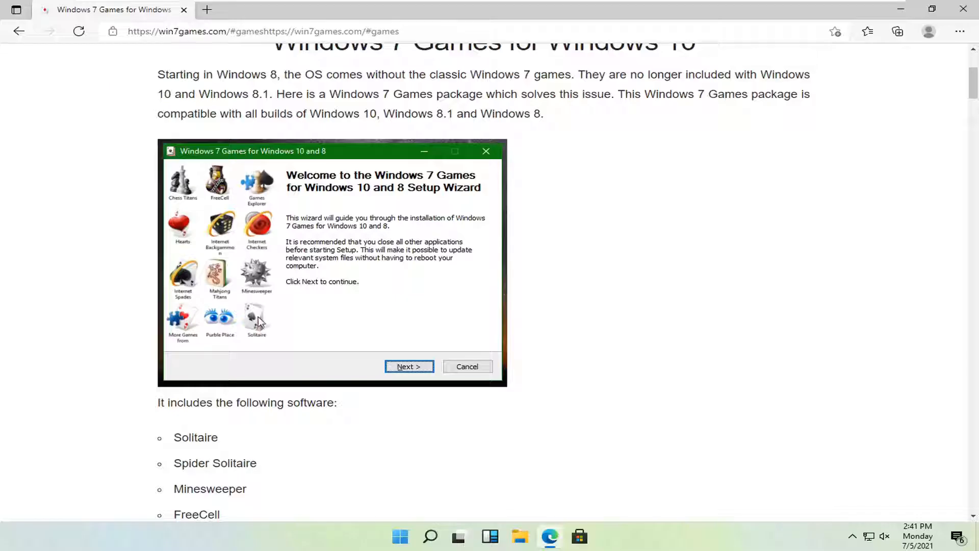
{"action": "mouse_move", "coordinate": [245, 344]}
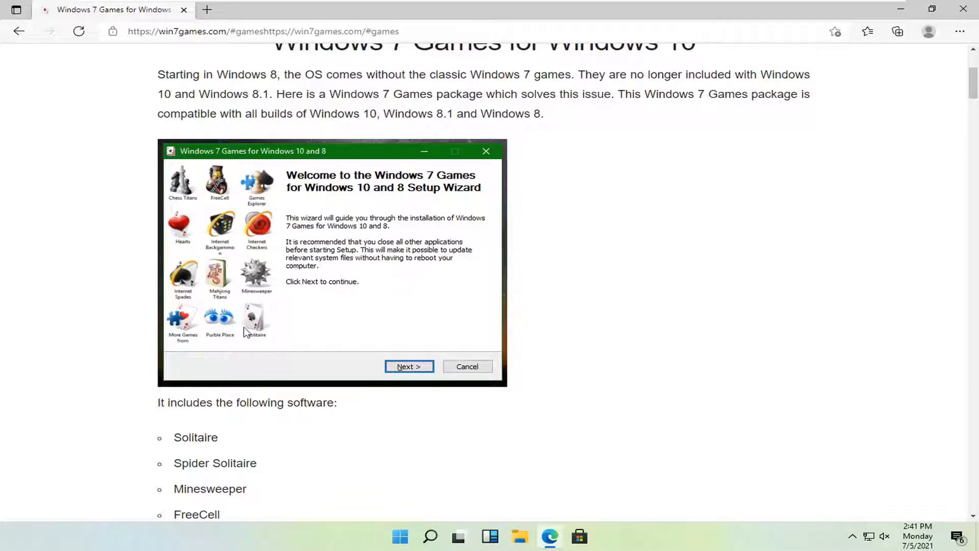
{"action": "mouse_move", "coordinate": [213, 336]}
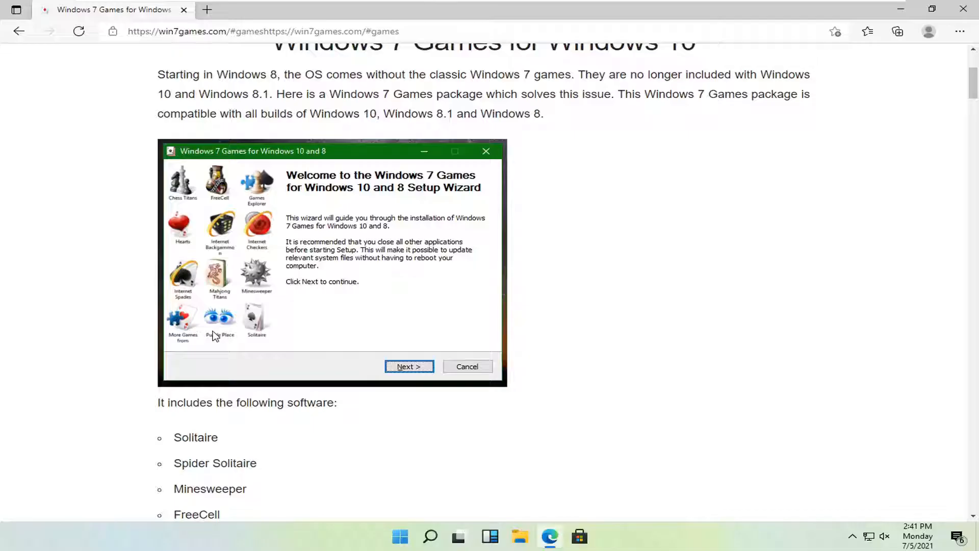
{"action": "left_click", "coordinate": [409, 366]}
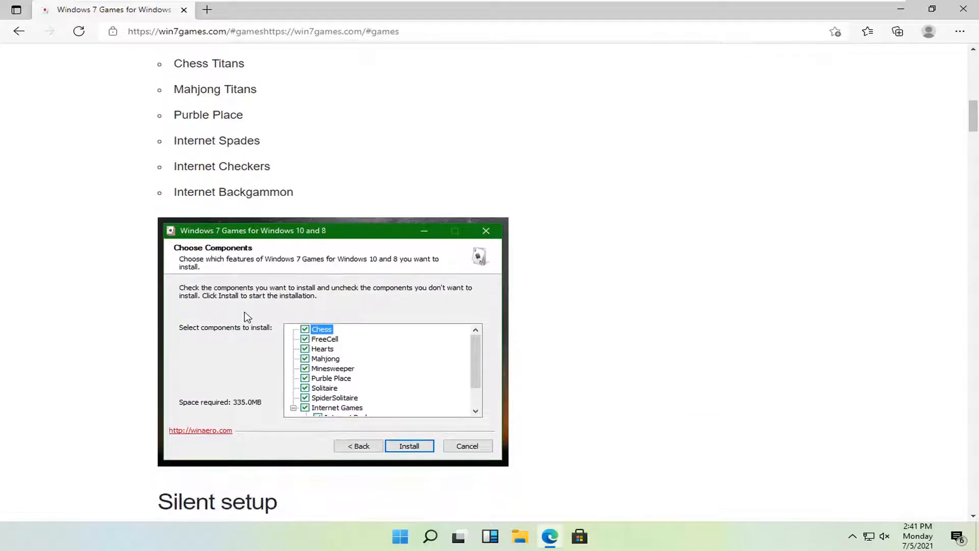
{"action": "scroll", "scroll_direction": "down", "scroll_amount": 3}
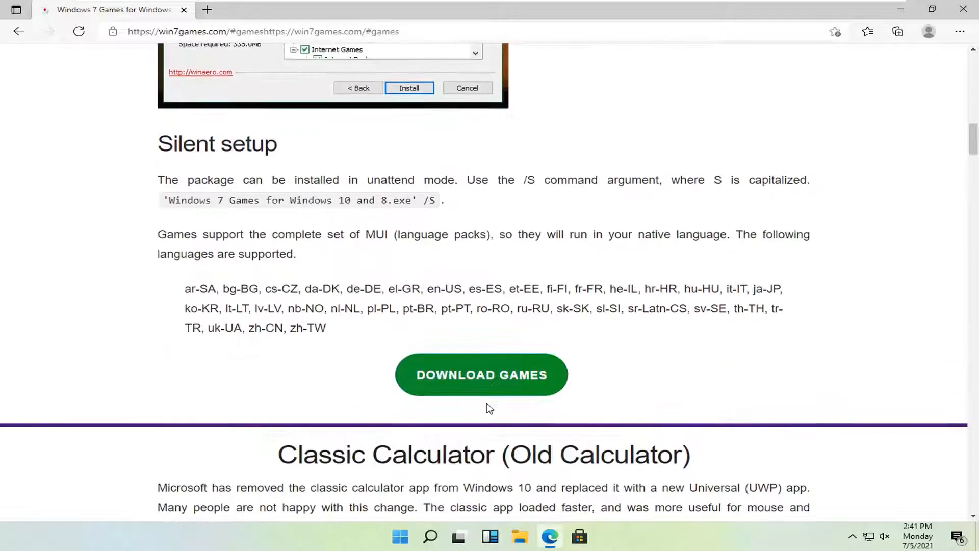
Download the Win7Games4Win10_8_81_v2.zip games package.
{"action": "left_click", "coordinate": [480, 375]}
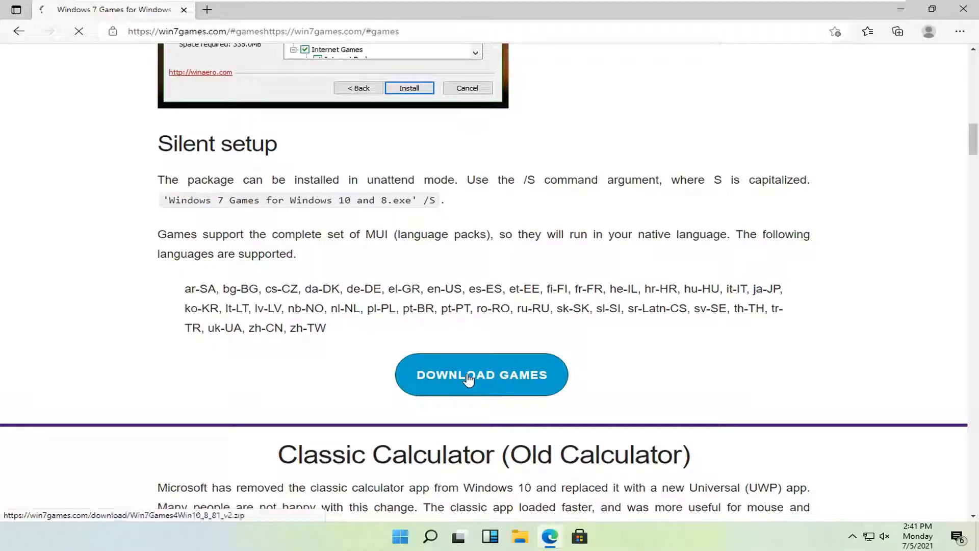
{"action": "left_click", "coordinate": [480, 374]}
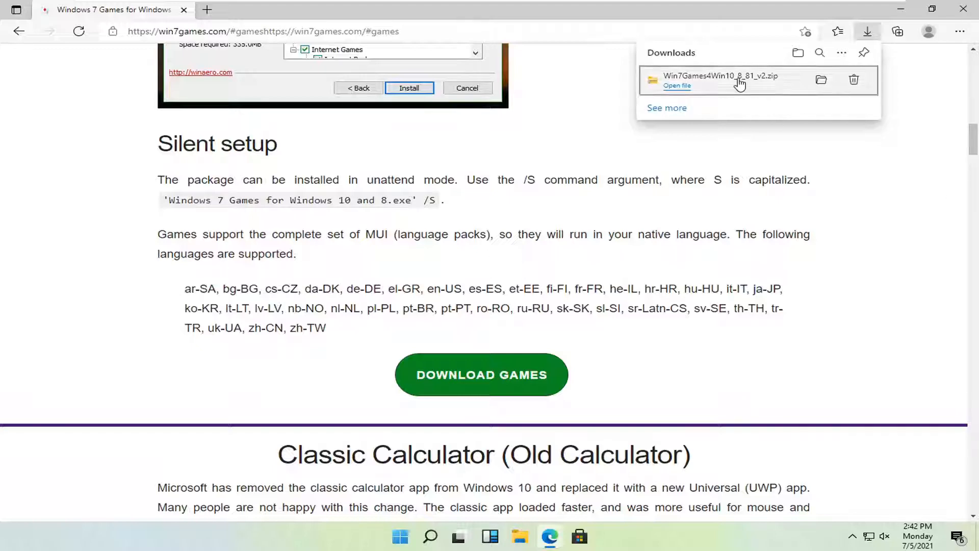
View the downloaded zip in File Explorer and select the Windows 7 Games setup application.
{"action": "left_click", "coordinate": [676, 86]}
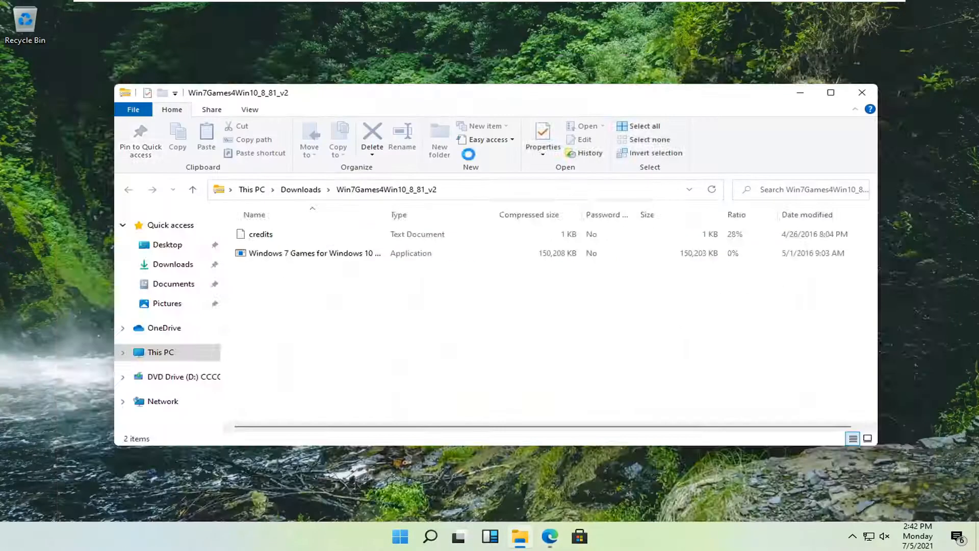
{"action": "left_click", "coordinate": [316, 253]}
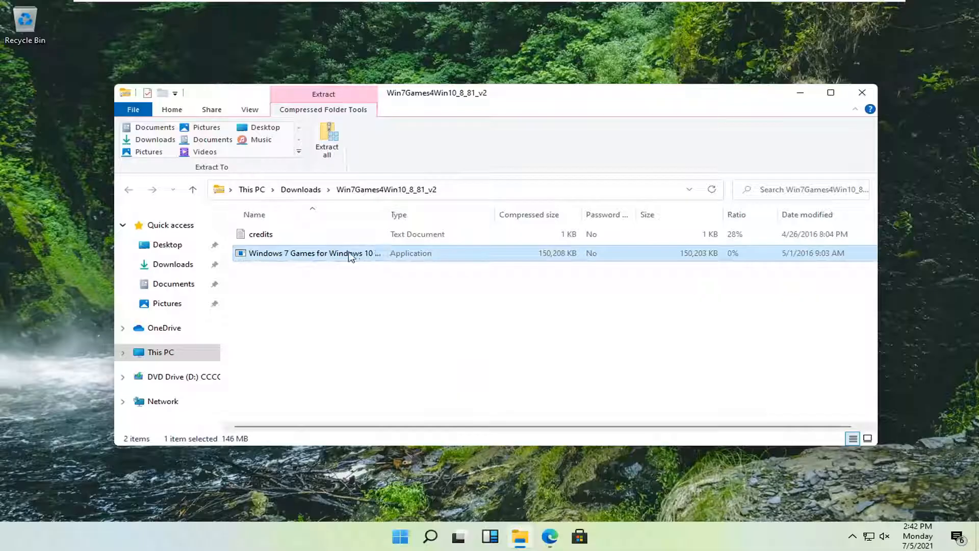
{"action": "mouse_move", "coordinate": [727, 164]}
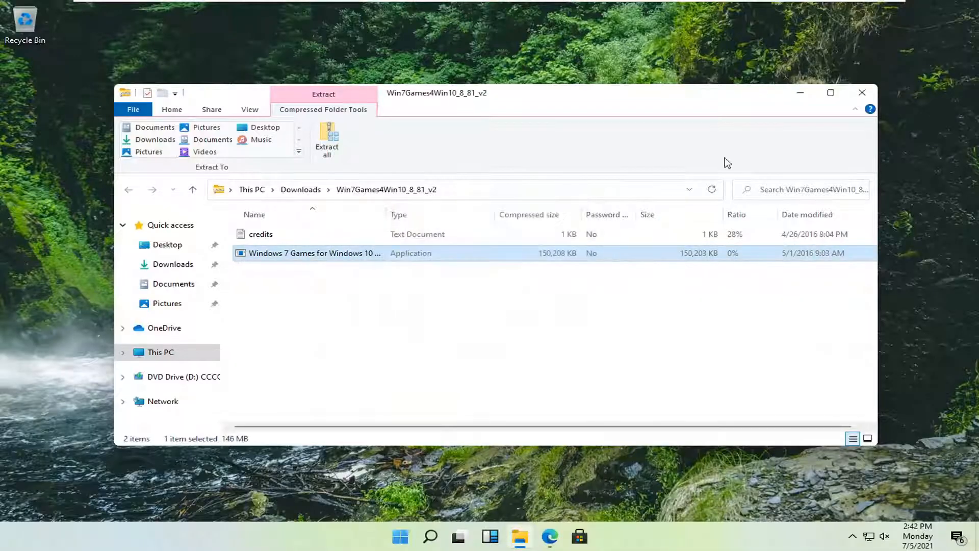
{"action": "left_click", "coordinate": [862, 92]}
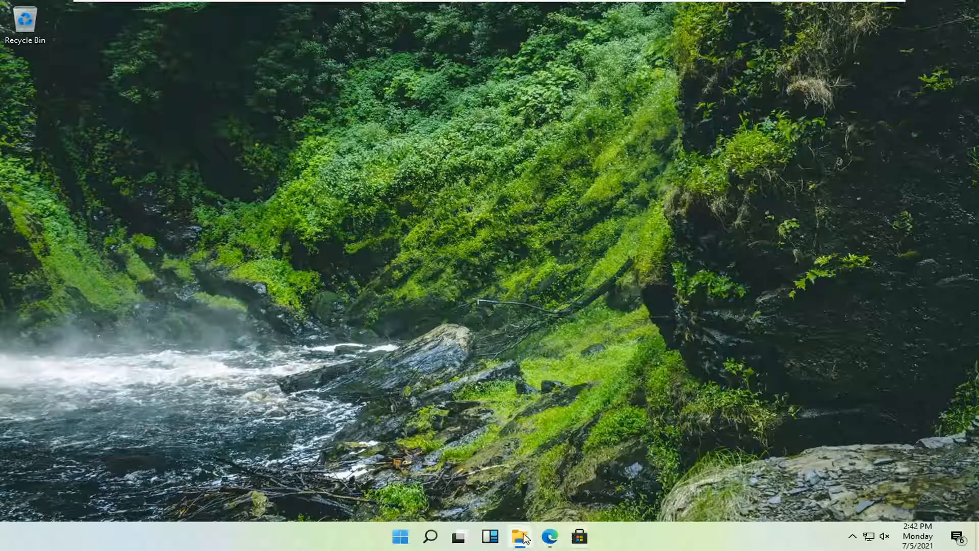
{"action": "mouse_move", "coordinate": [643, 388]}
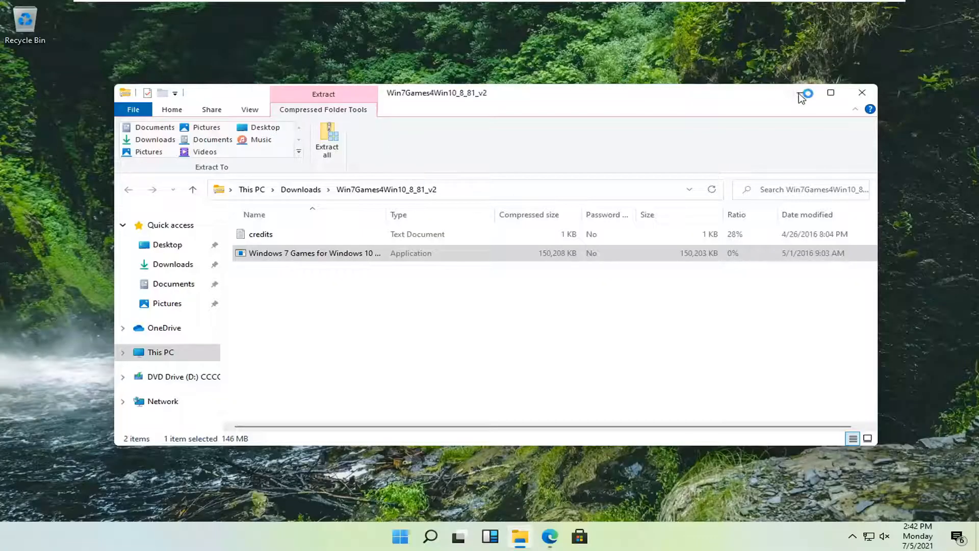
Launch the Windows 7 Games setup with English as the installer language.
{"action": "double_click", "coordinate": [315, 253]}
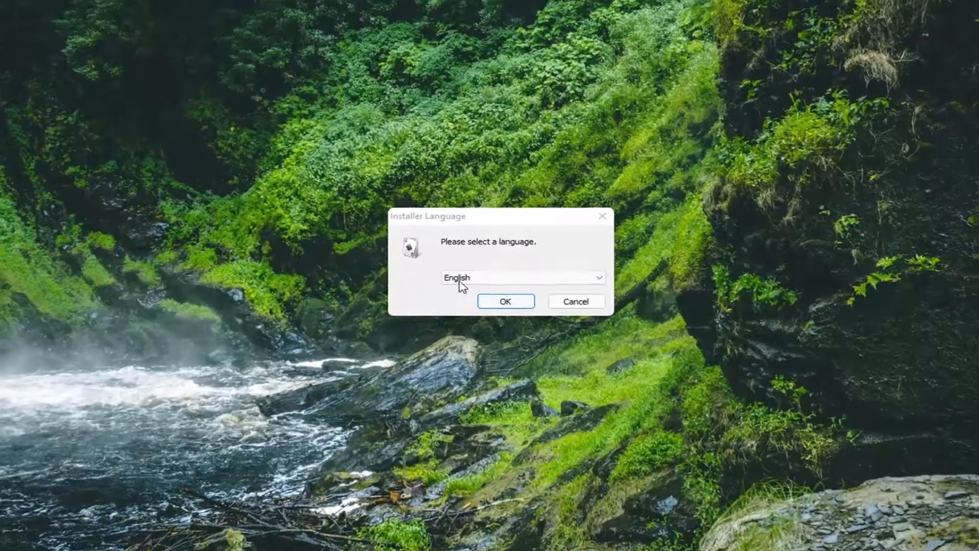
{"action": "left_click", "coordinate": [505, 300]}
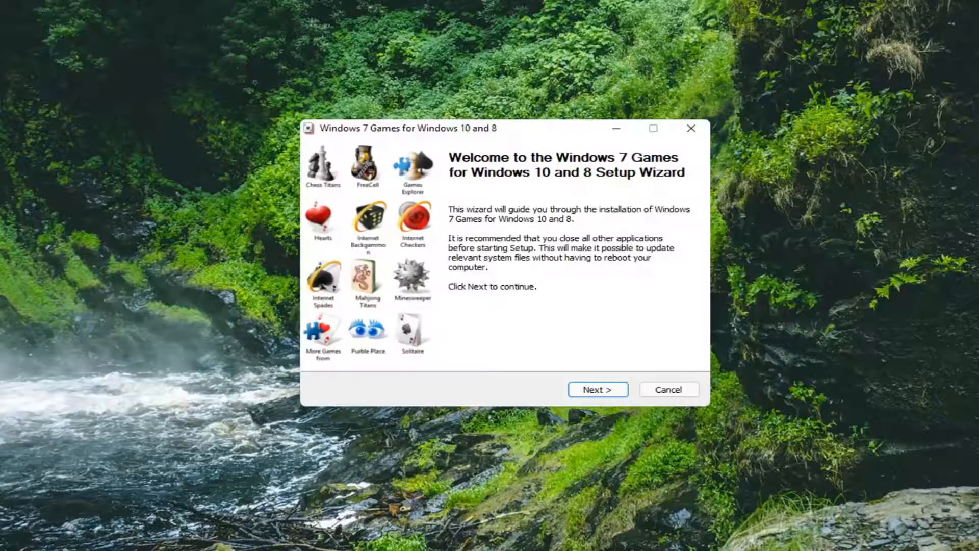
Install all Windows 7 game components through the wizard until it reports completion.
{"action": "left_click", "coordinate": [596, 388]}
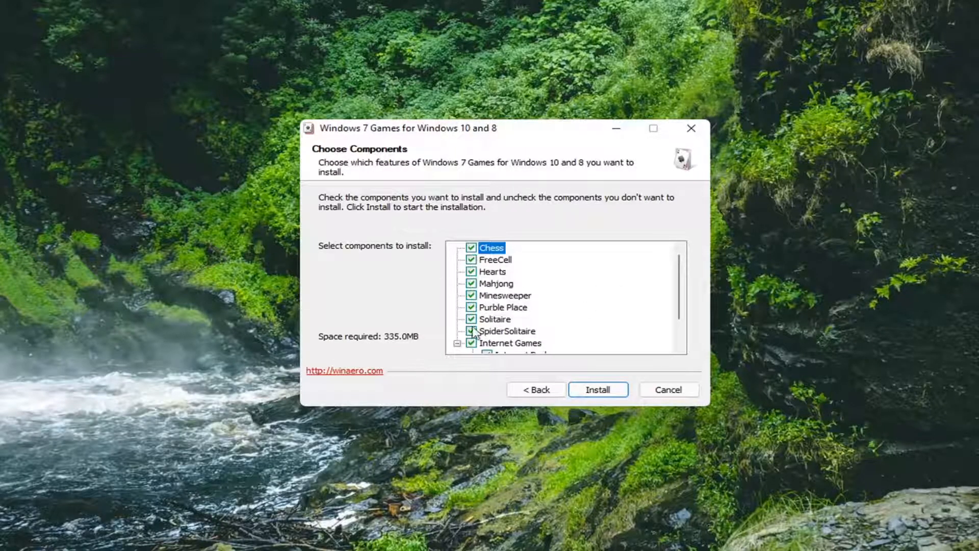
{"action": "left_click", "coordinate": [495, 320]}
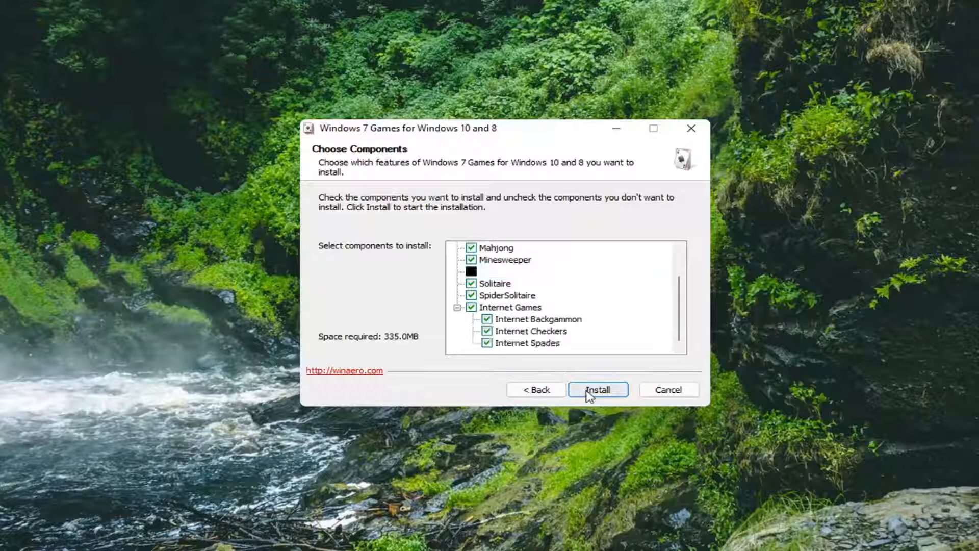
{"action": "left_click", "coordinate": [596, 388]}
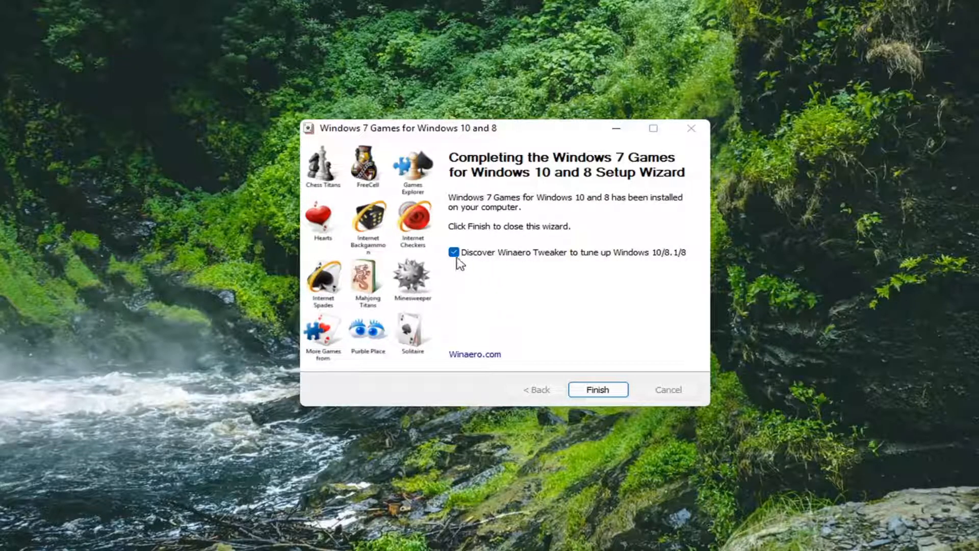
Finish the wizard and launch Chess Titans from a Windows Search for 'chess'.
{"action": "left_click", "coordinate": [596, 388]}
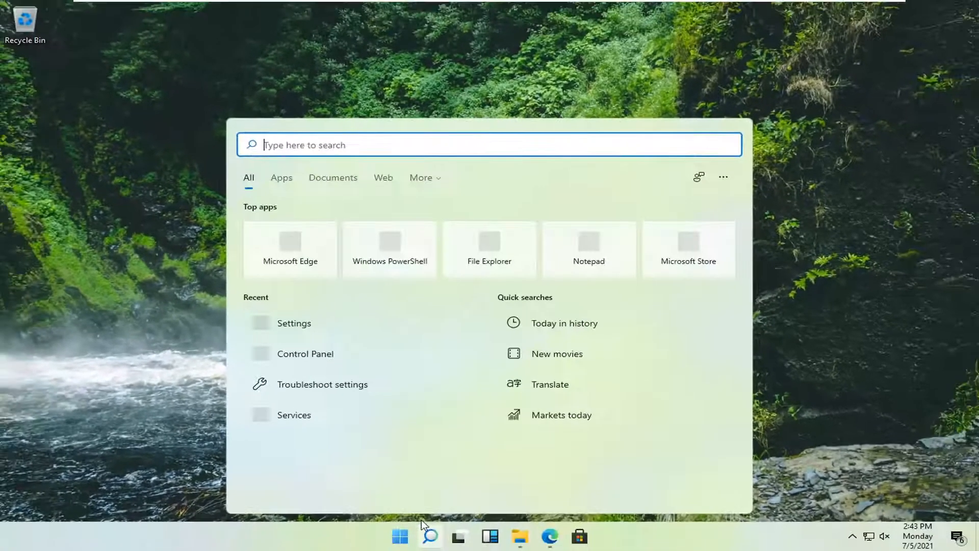
{"action": "type", "text": "chess"}
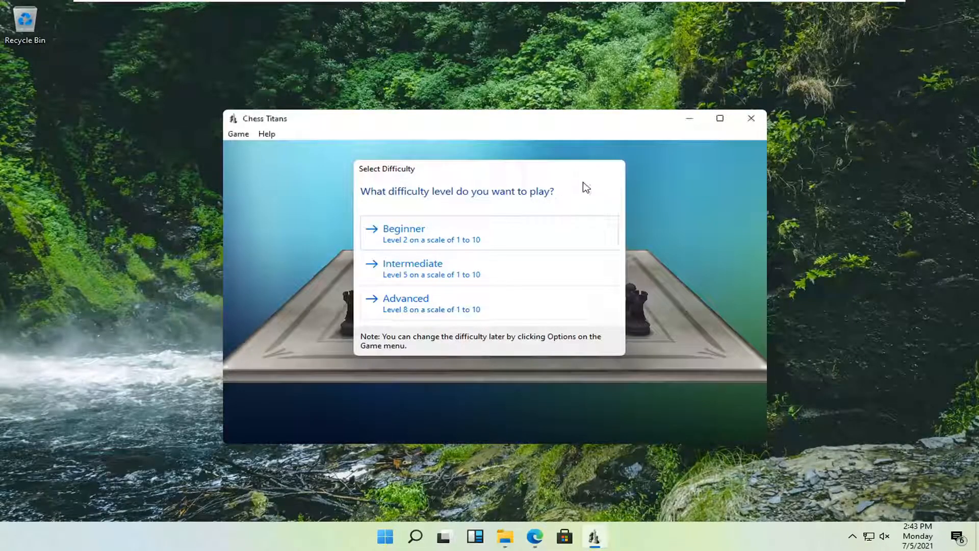
{"action": "left_click", "coordinate": [403, 227]}
{"action": "type", "text": "solitar"}
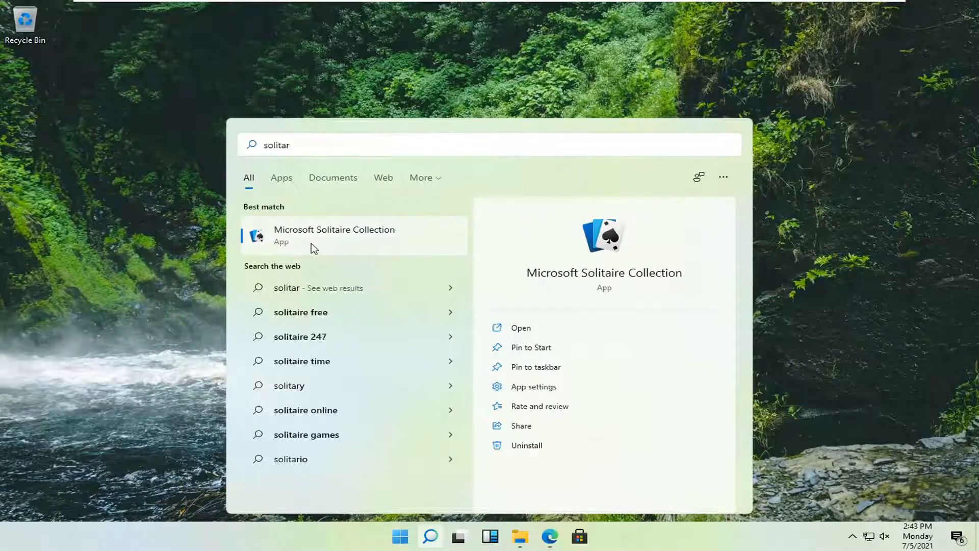
{"action": "left_click", "coordinate": [334, 235]}
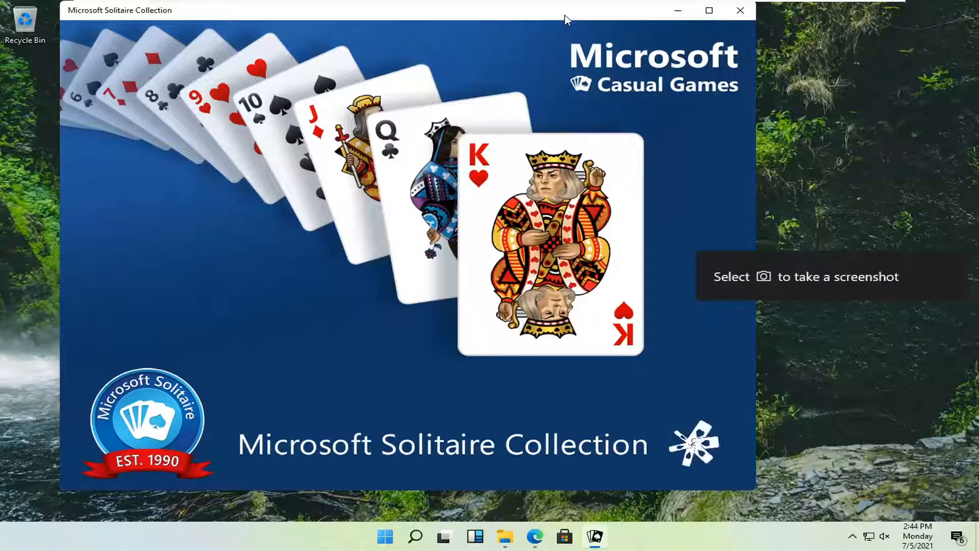
{"action": "left_click", "coordinate": [740, 10]}
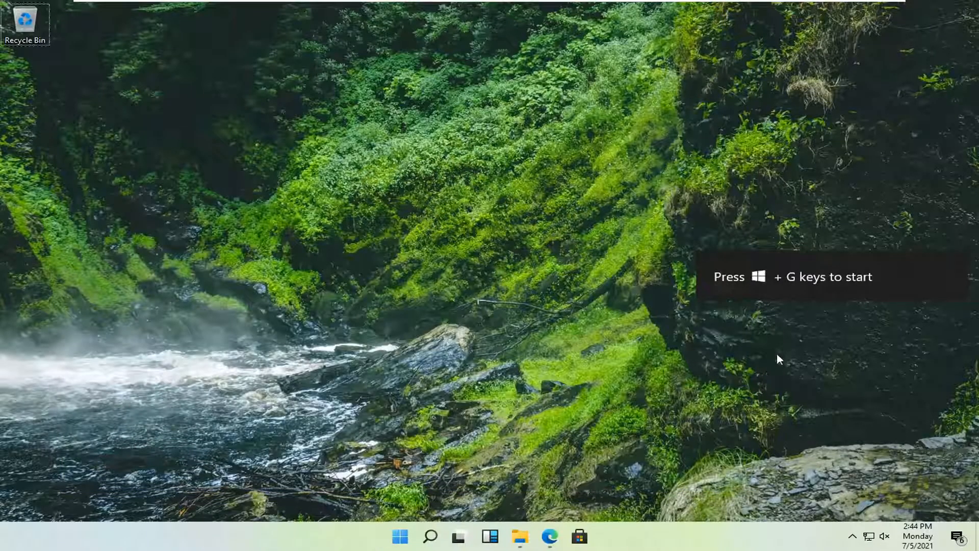